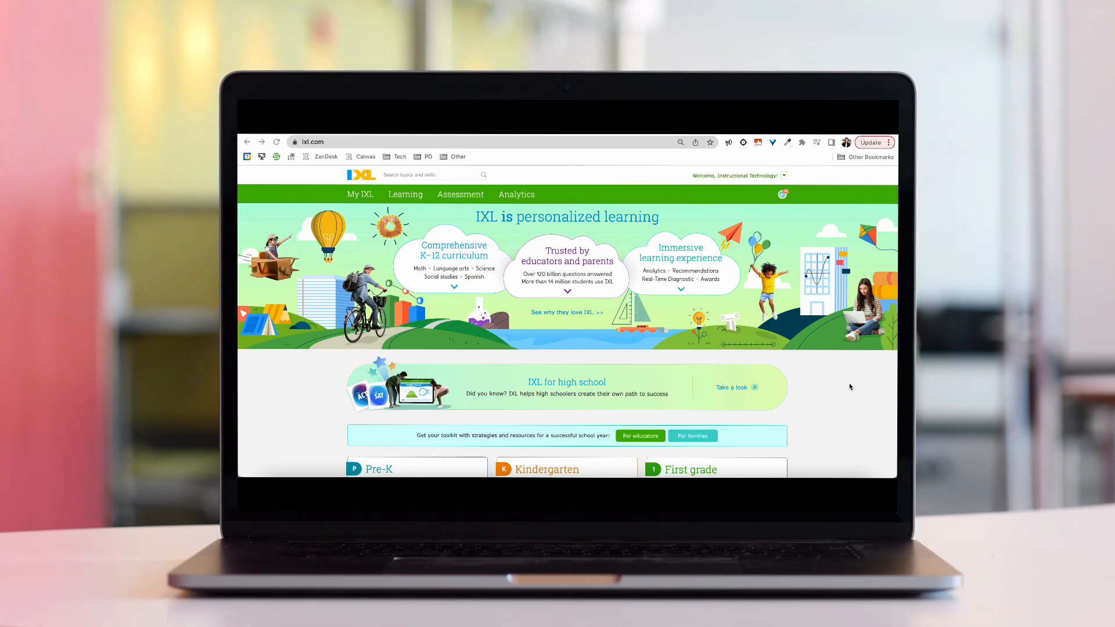
mouse_move(847, 387)
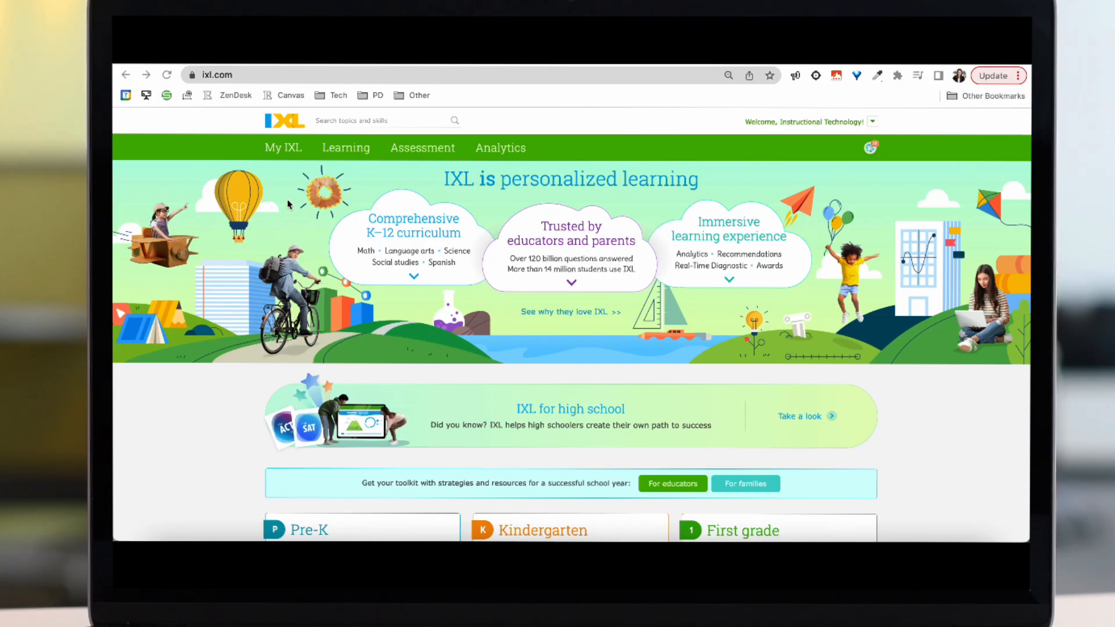
Step: Navigate via My IXL to the Quizzes page listing active quizzes and drafts
left_click(283, 147)
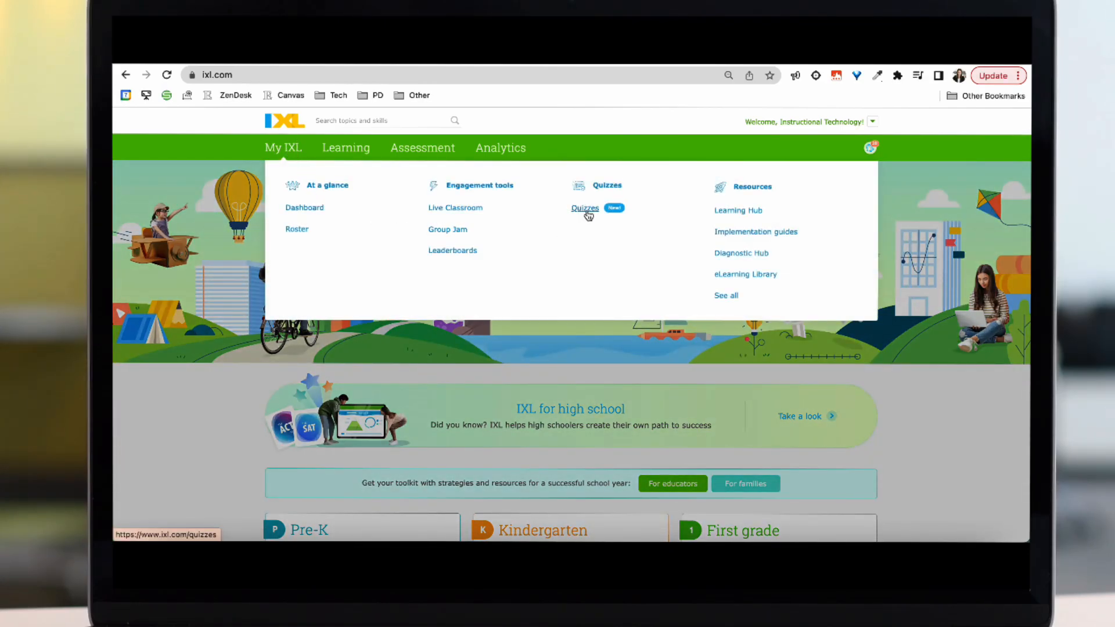
left_click(586, 208)
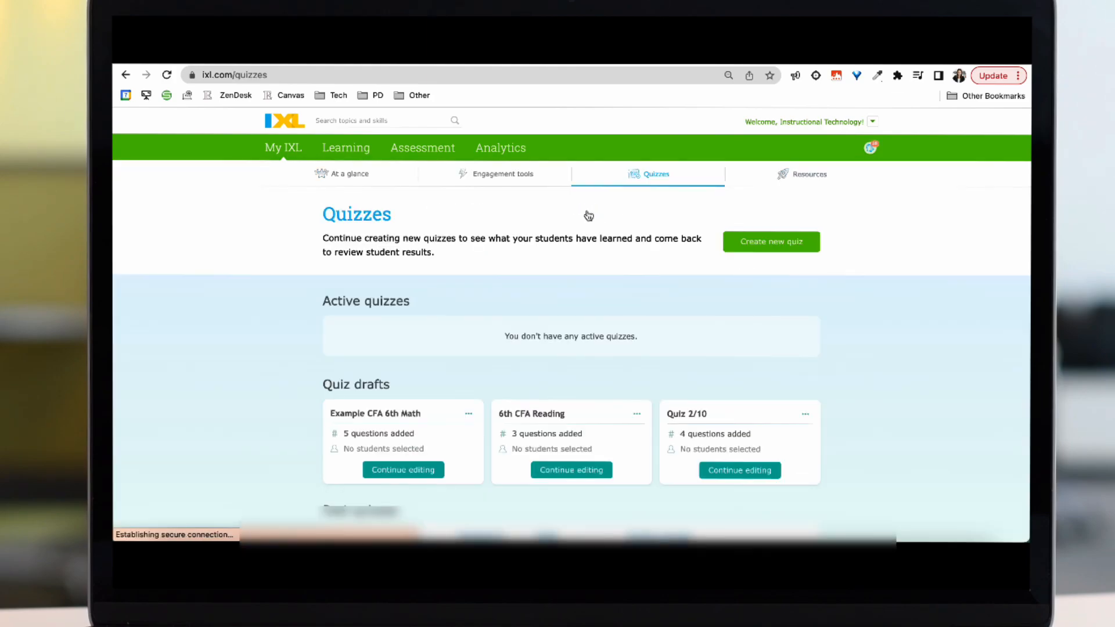
scroll("down", 3)
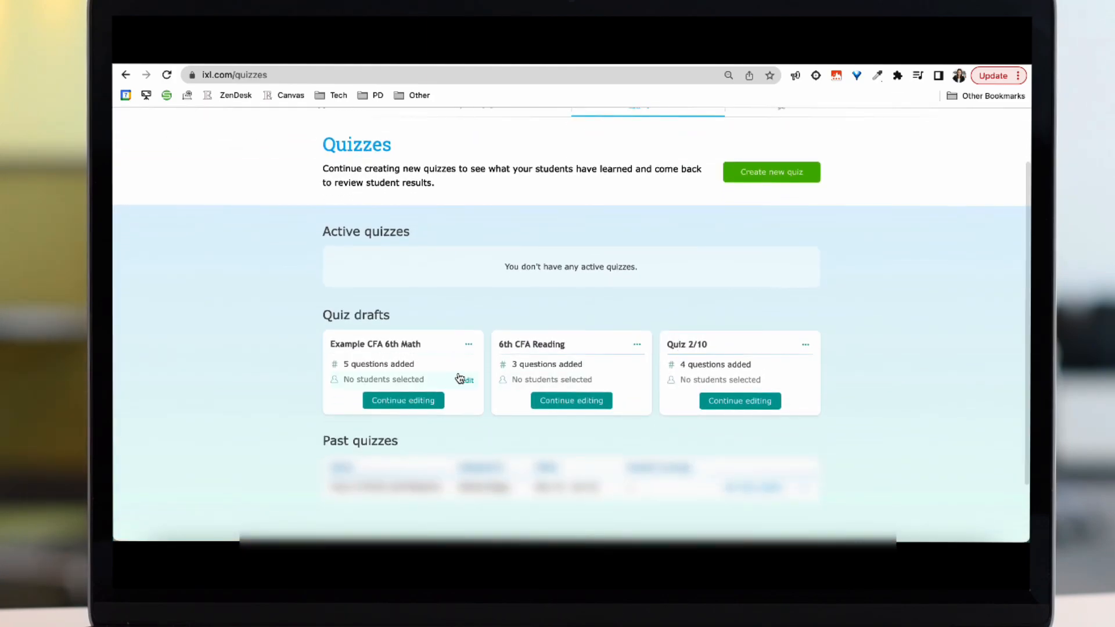
mouse_move(453, 348)
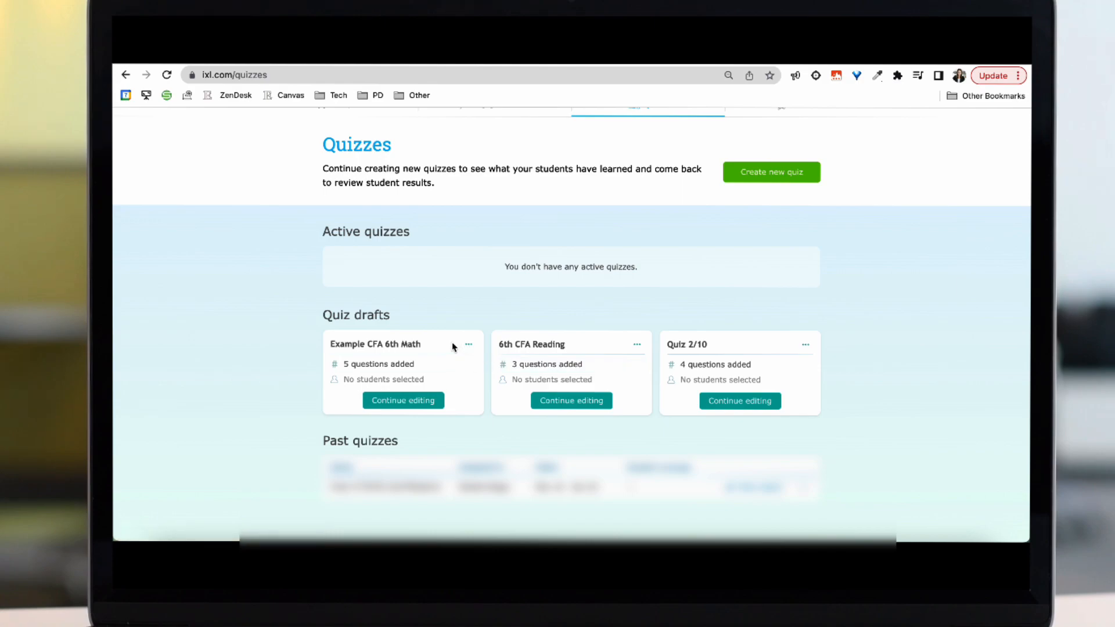
mouse_move(468, 350)
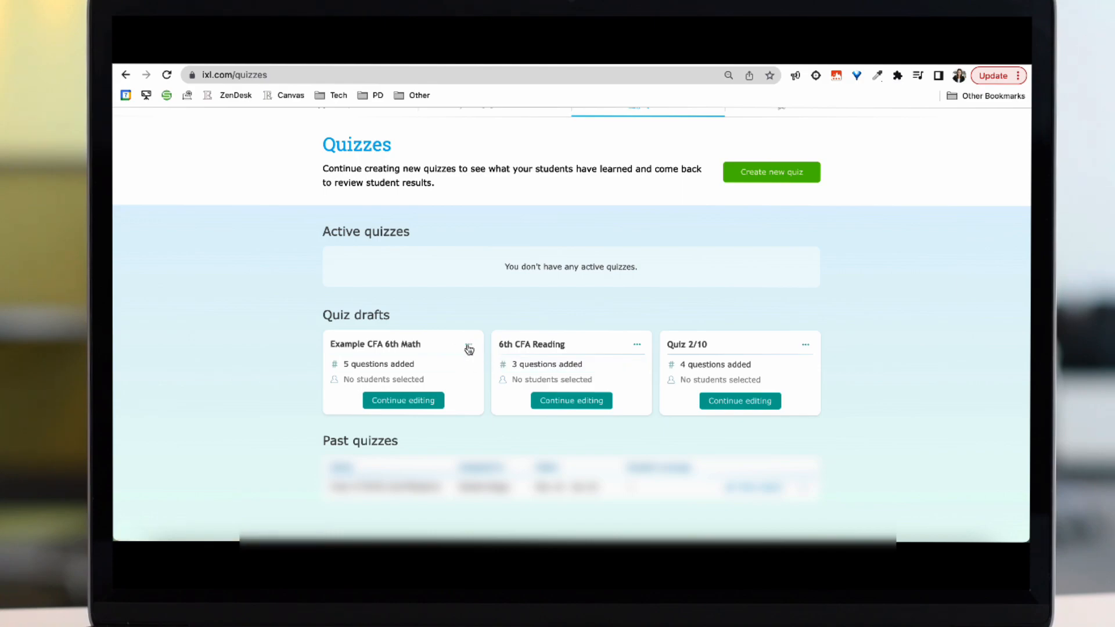
Step: Choose Share with teachers from the Example CFA 6th Math draft's options menu
left_click(468, 347)
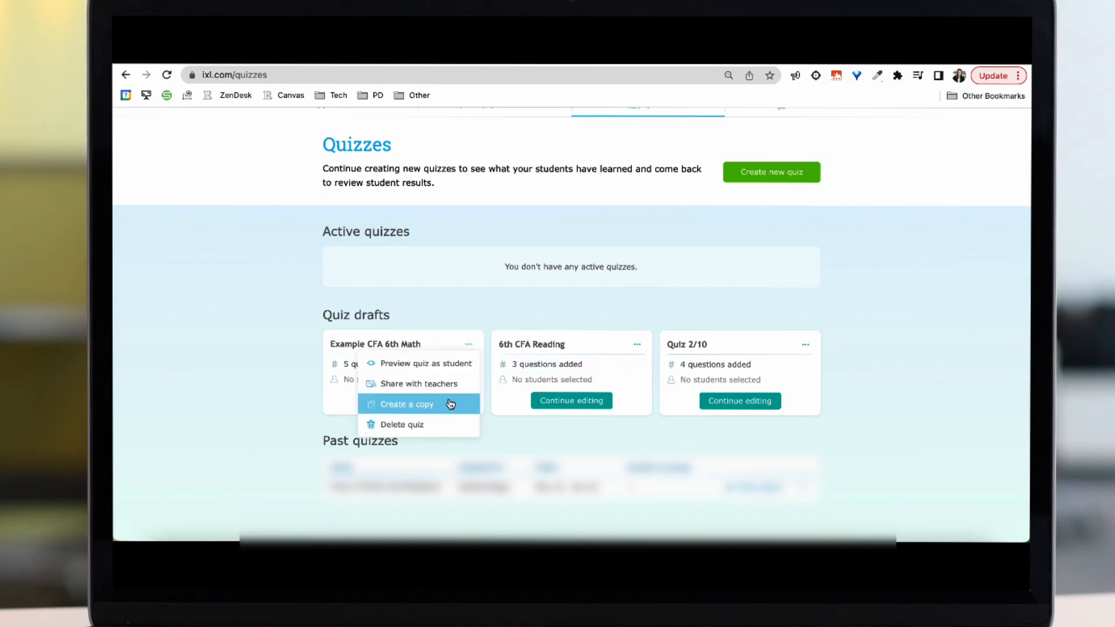
left_click(408, 404)
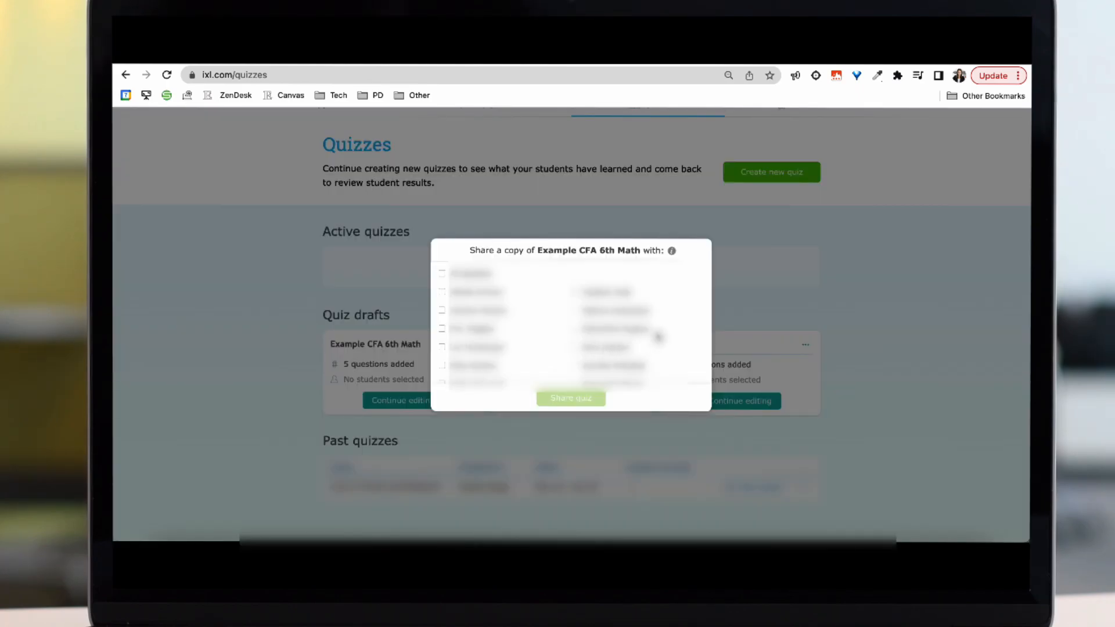
Step: Select one teacher in the share dialog and share the quiz copy with them
scroll("down", 3)
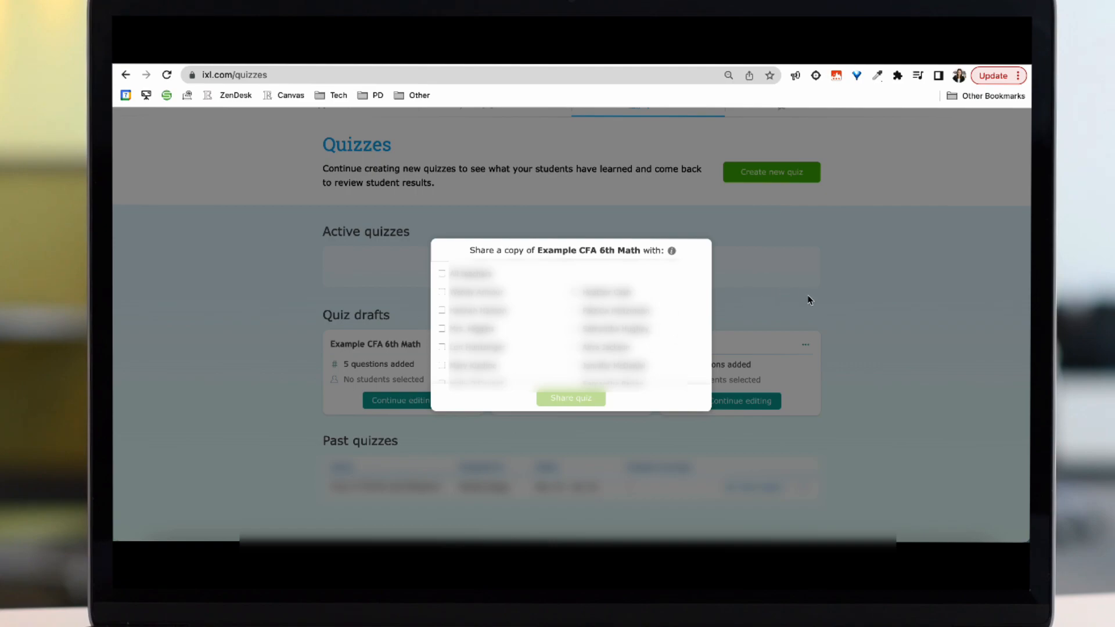
scroll("down", 3)
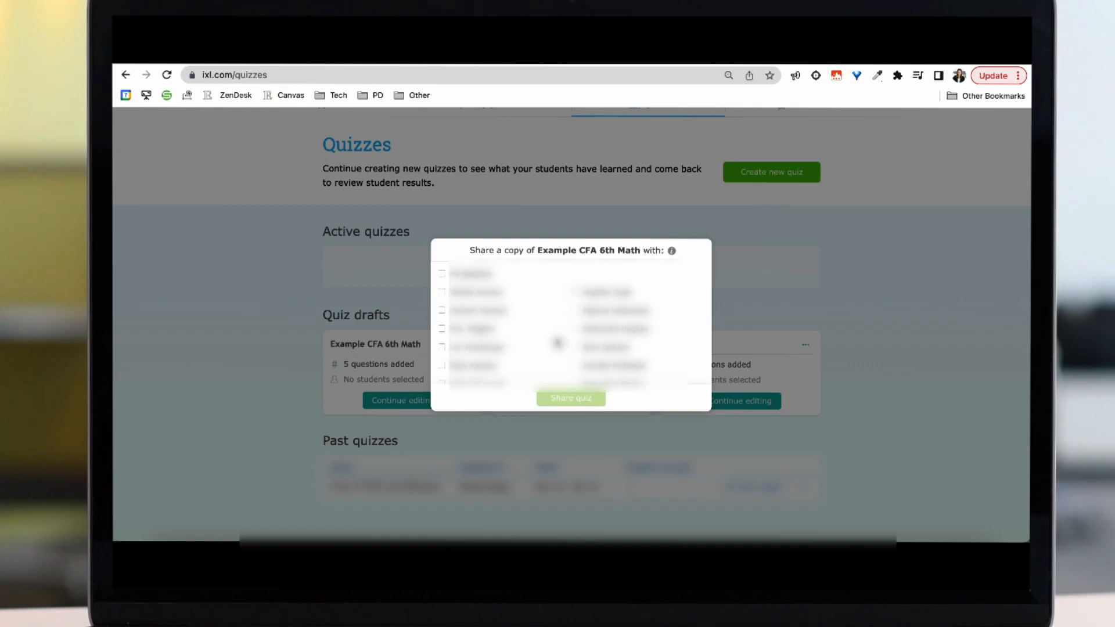
mouse_move(573, 333)
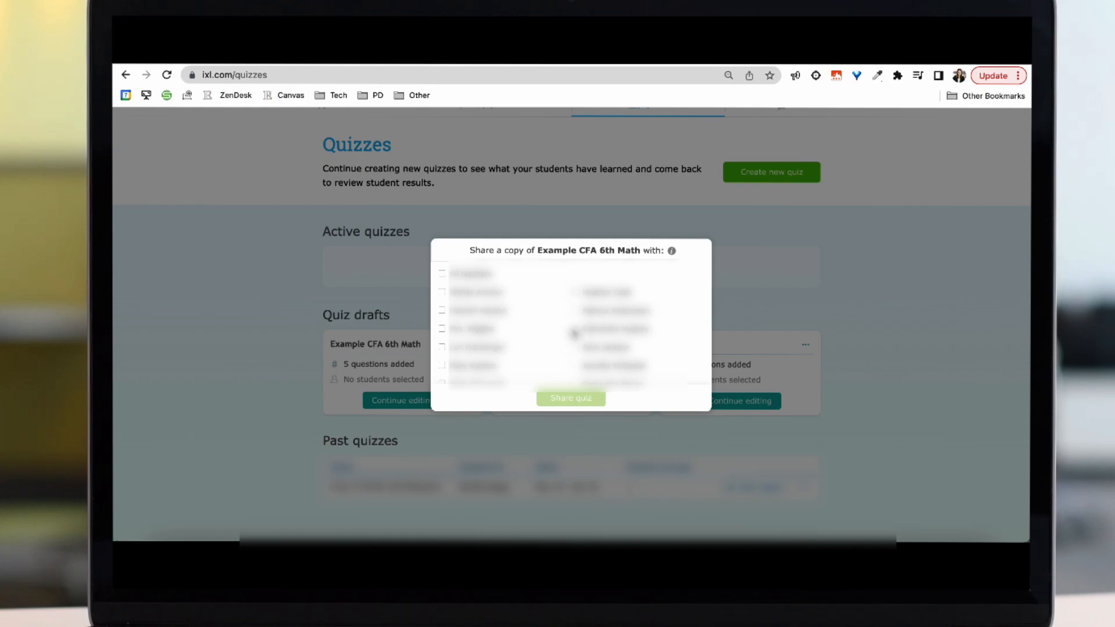
left_click(441, 328)
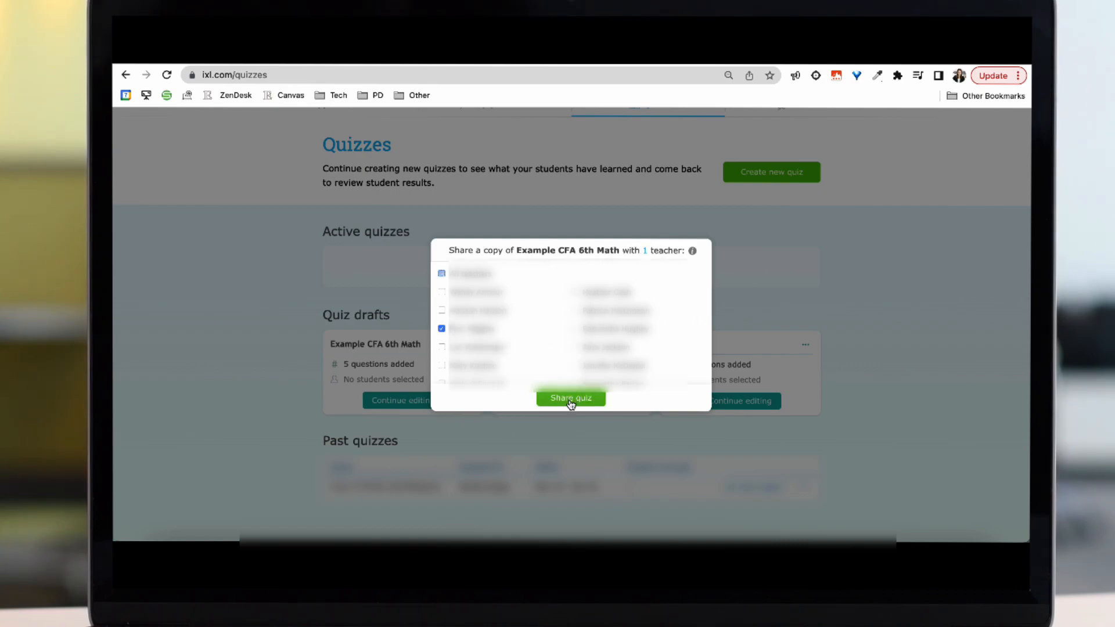
left_click(570, 397)
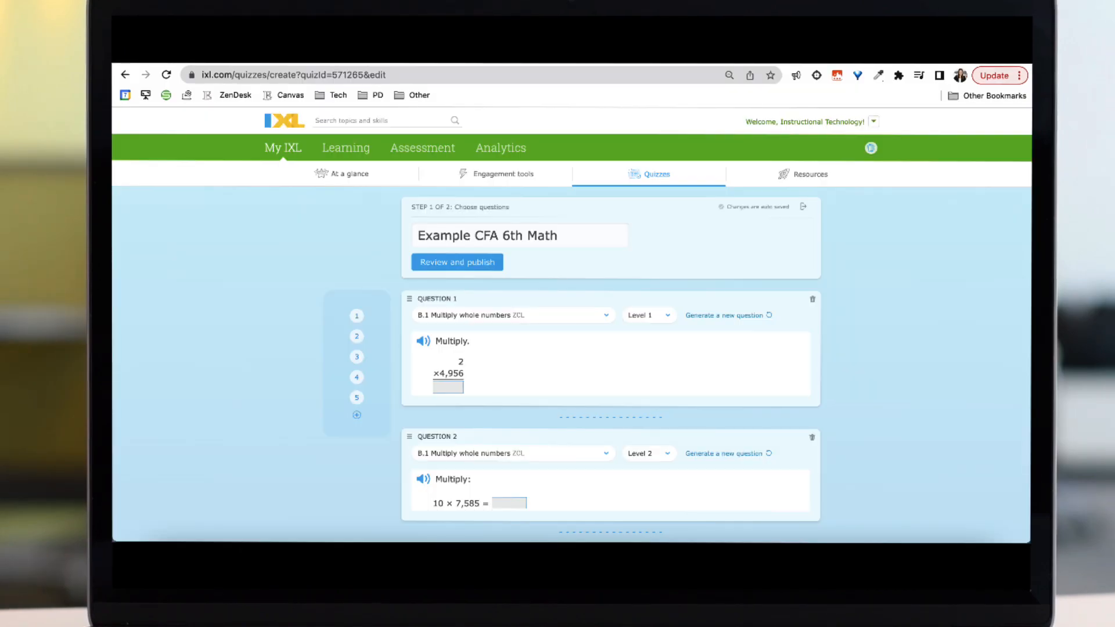